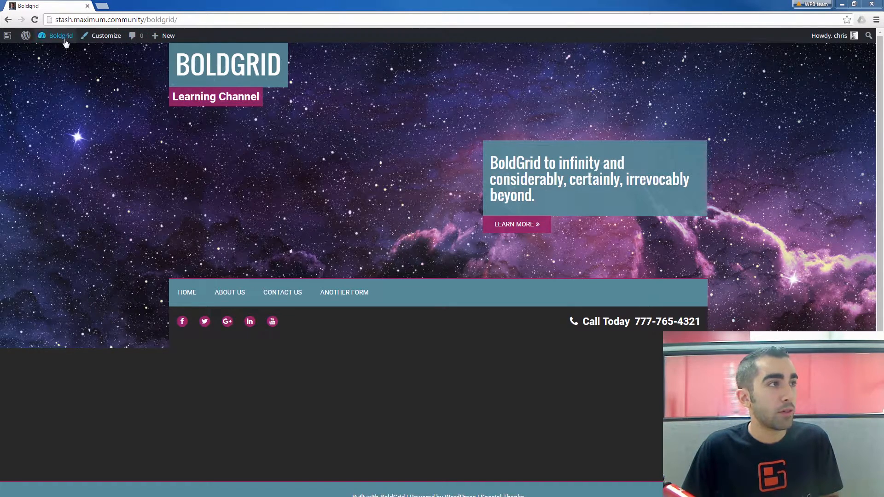
# - Go to the Dashboard and start a new blank page via Pages > Add Blank
pyautogui.click(61, 36)
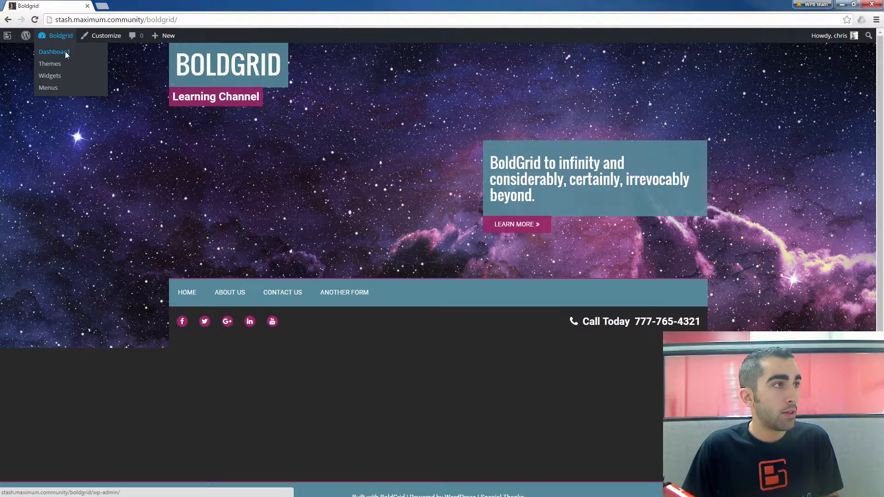
pyautogui.click(54, 52)
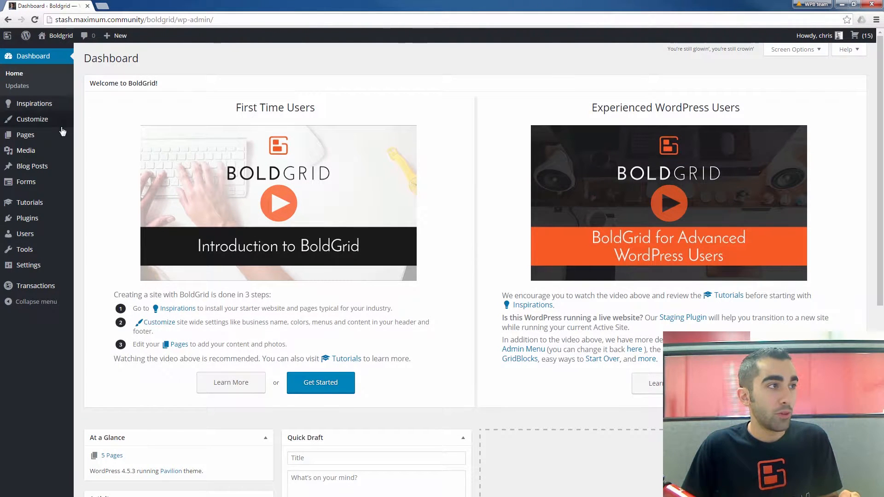
pyautogui.moveTo(26, 135)
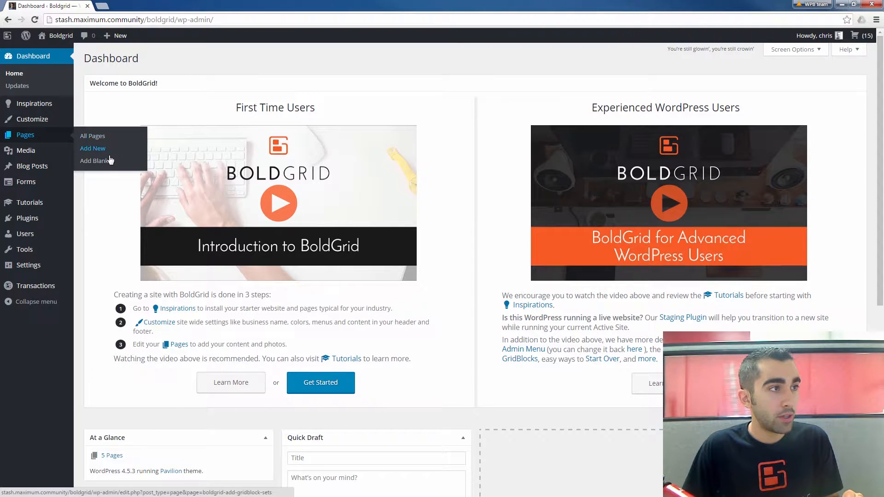
pyautogui.click(94, 160)
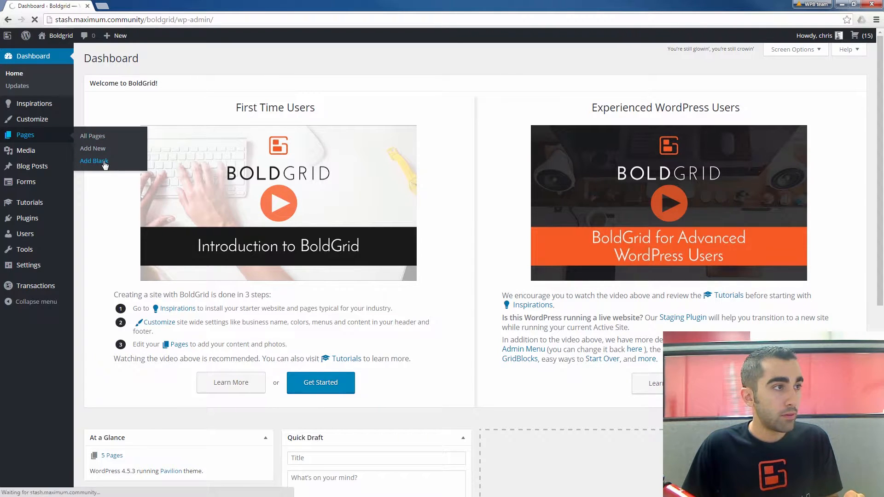
pyautogui.click(94, 160)
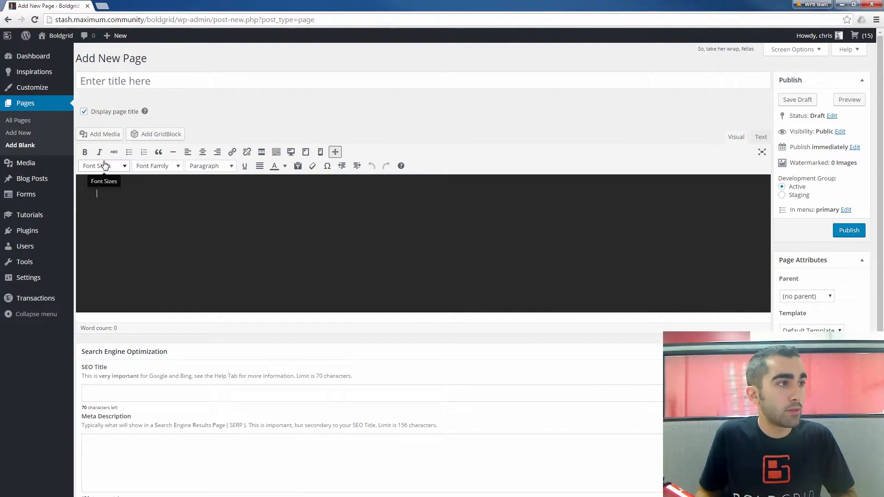
# - Title the new page 'Image Gallery' so the draft autosaves with an image-gallery permalink
pyautogui.click(225, 82)
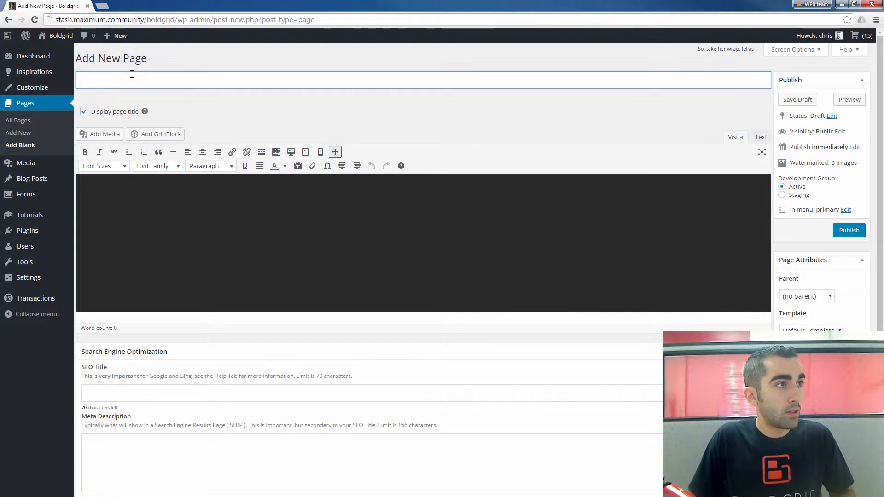
pyautogui.write('Image')
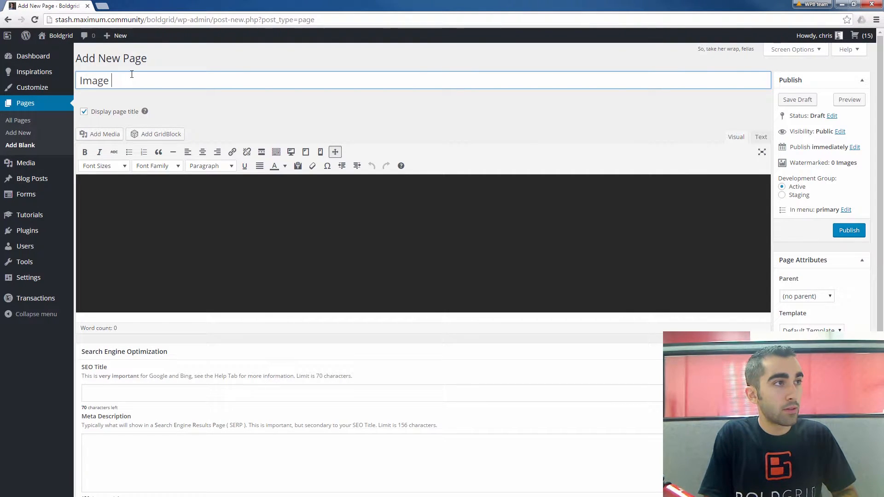
pyautogui.write('Gallery')
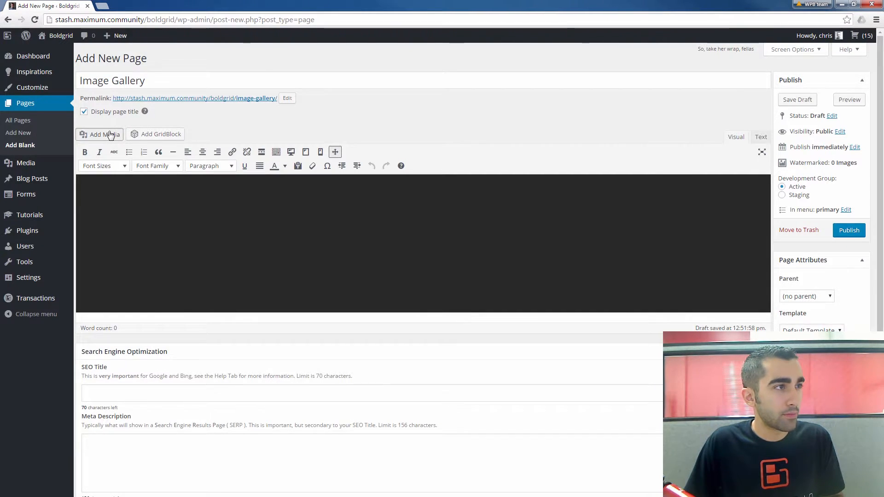
# - Create a gallery from Add Media with six photos, including the laptop, man on phone and woman
pyautogui.click(98, 134)
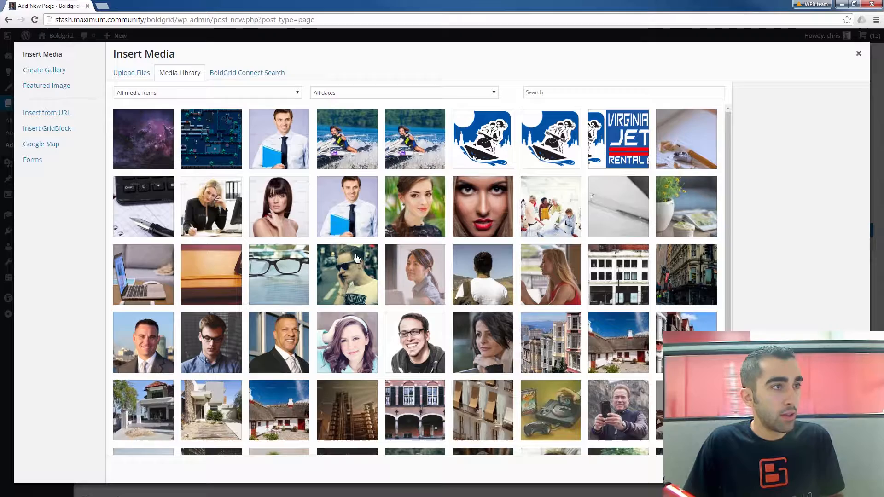
pyautogui.scroll(-3)
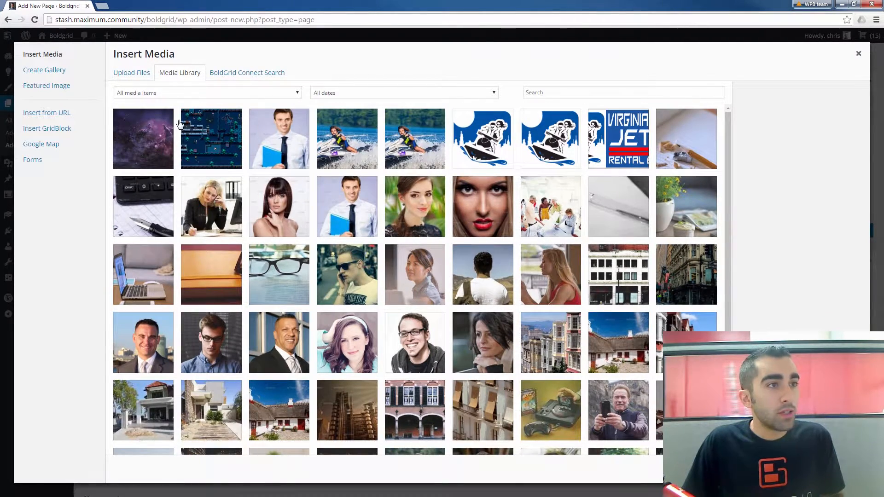
pyautogui.moveTo(56, 88)
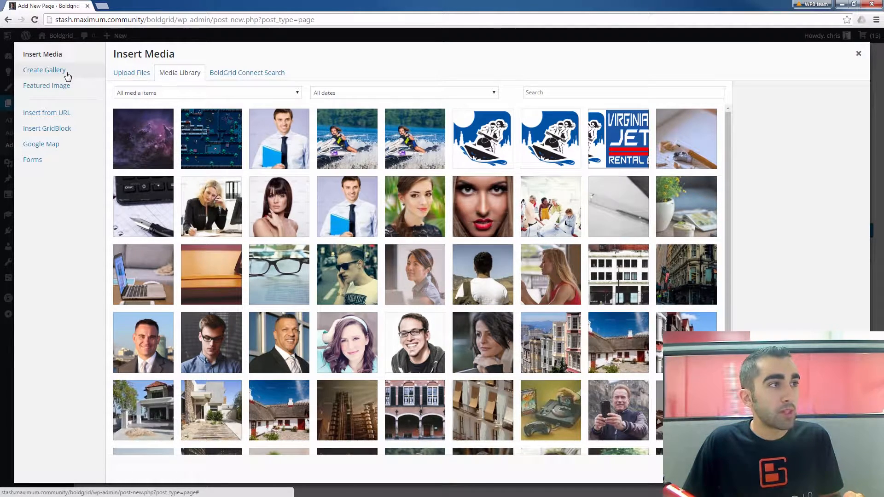
pyautogui.click(45, 69)
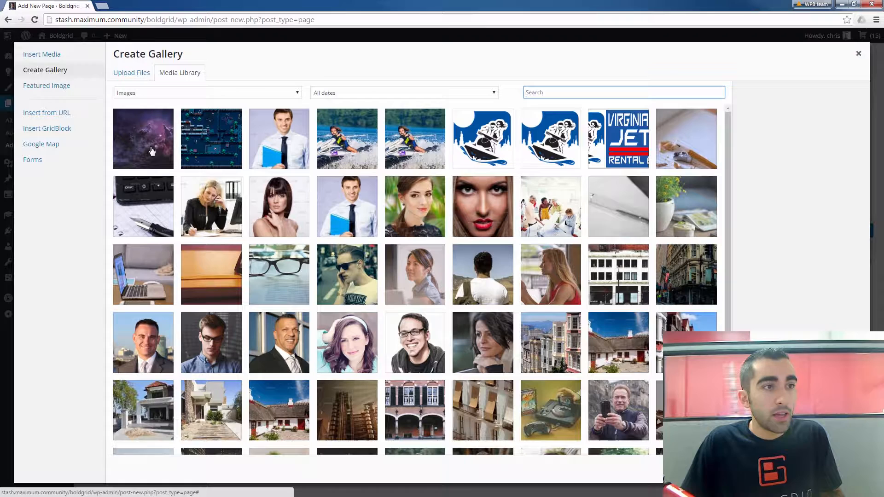
pyautogui.moveTo(663, 226)
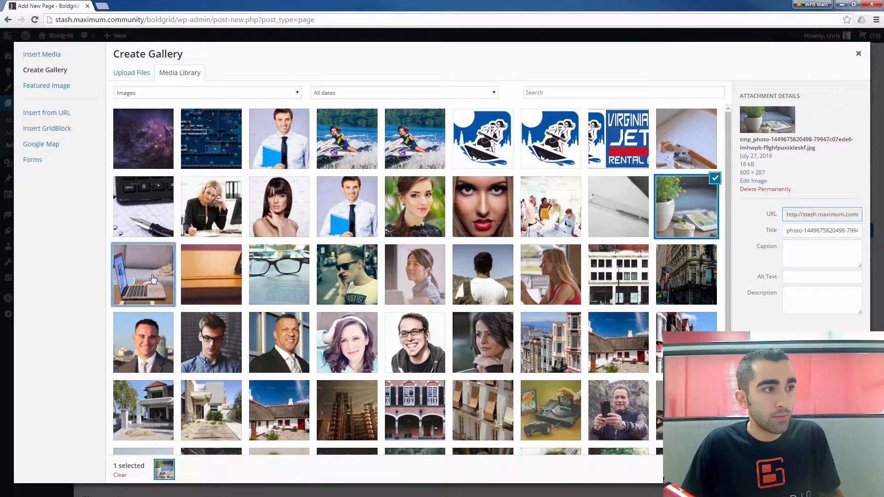
pyautogui.click(279, 274)
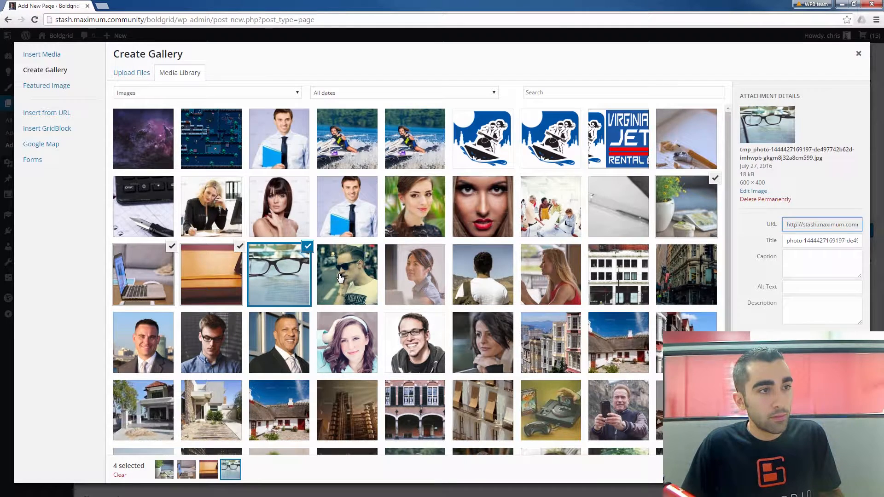
pyautogui.click(348, 275)
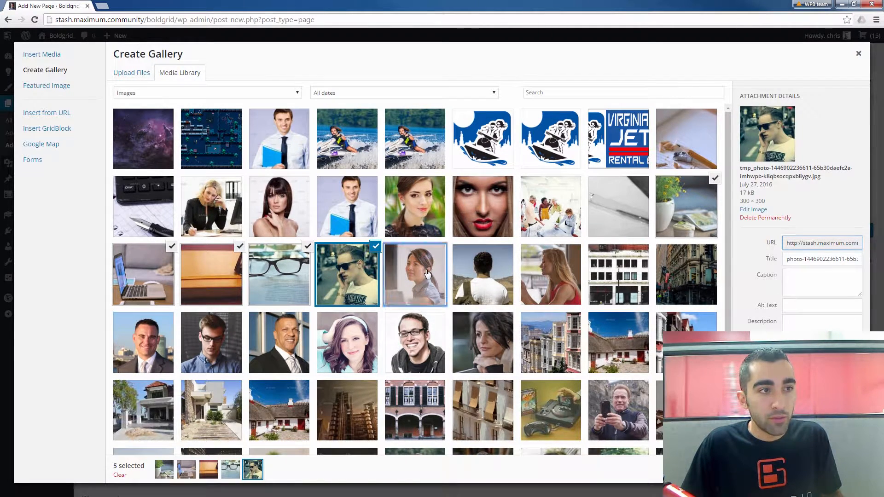
pyautogui.click(415, 275)
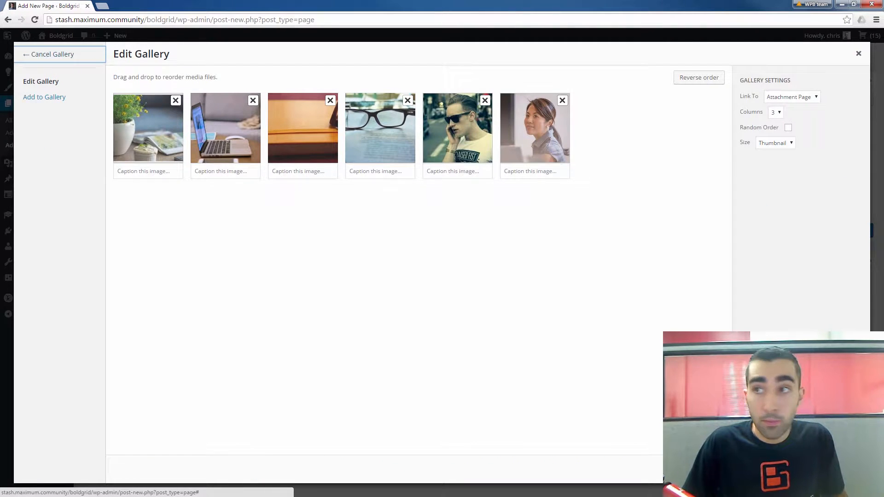
pyautogui.moveTo(652, 181)
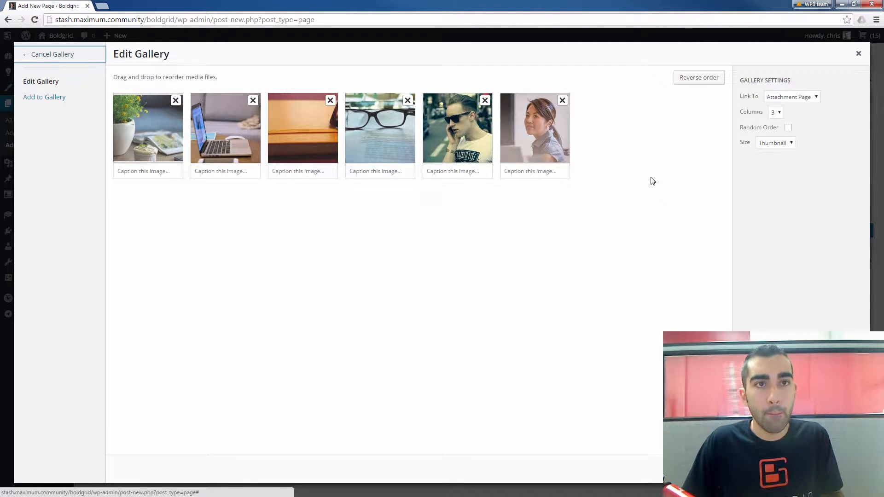
pyautogui.moveTo(704, 175)
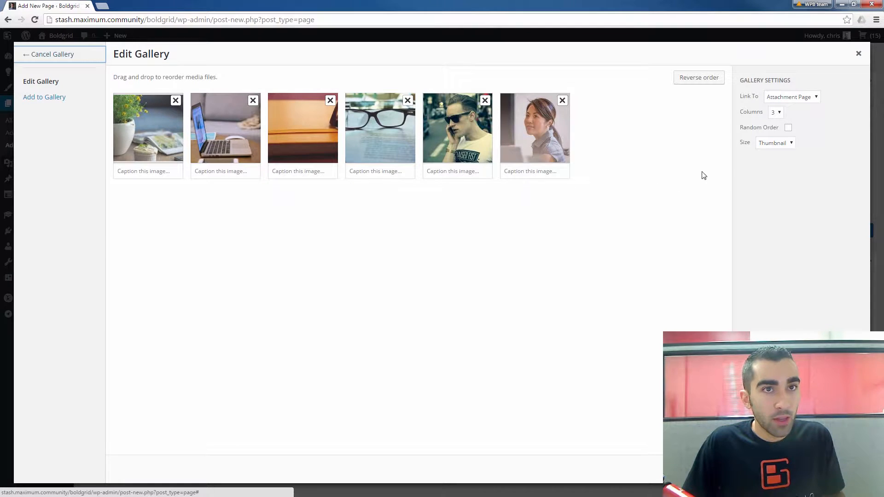
pyautogui.moveTo(737, 126)
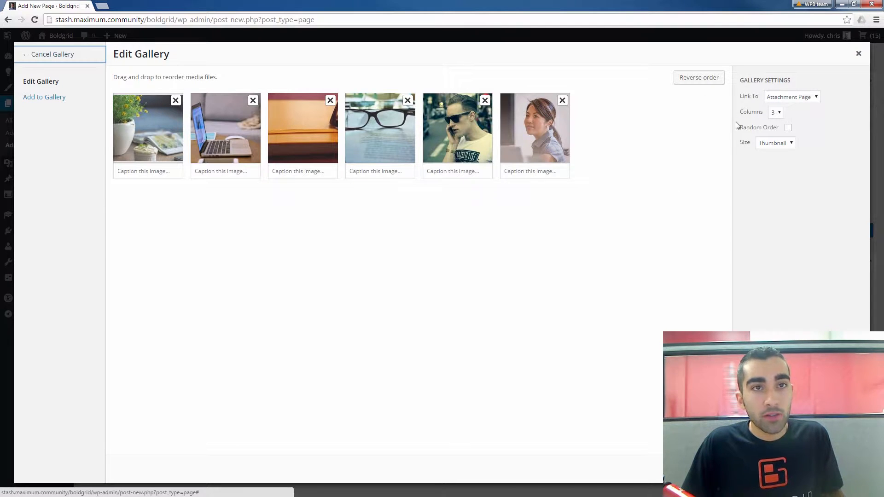
pyautogui.moveTo(743, 75)
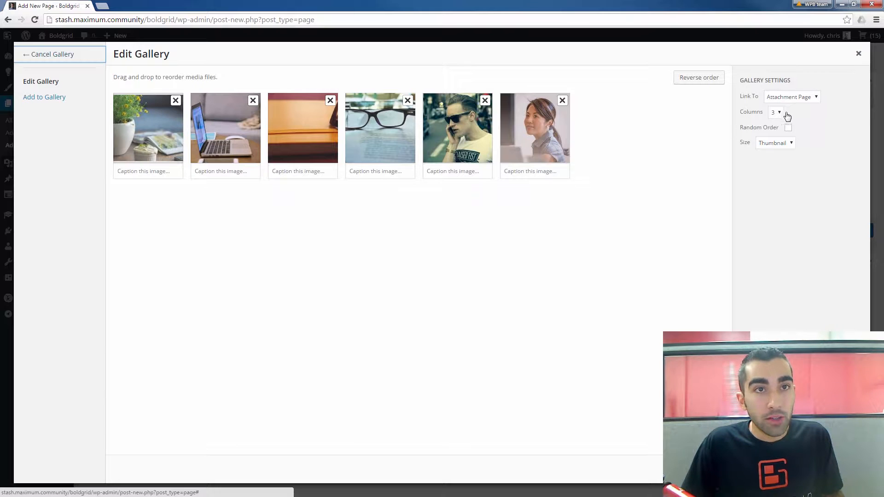
# - Keep the gallery at 3 columns and Thumbnail size, and turn on Random Order
pyautogui.click(776, 112)
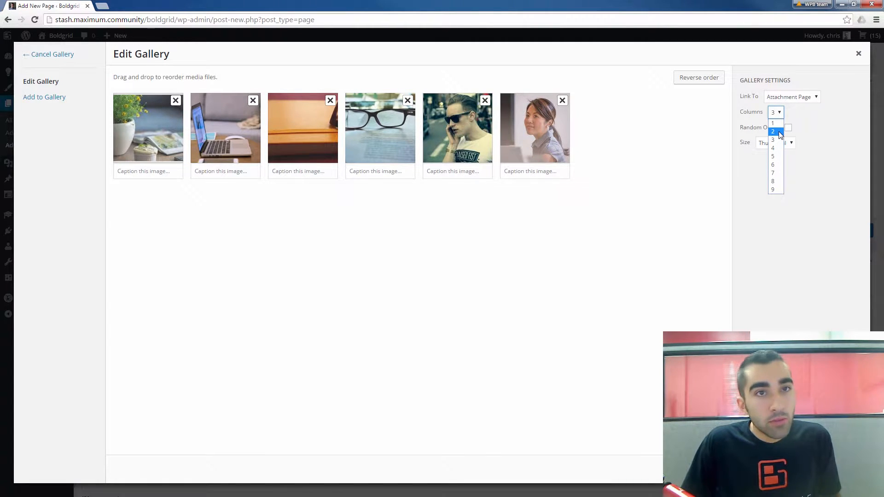
pyautogui.click(773, 140)
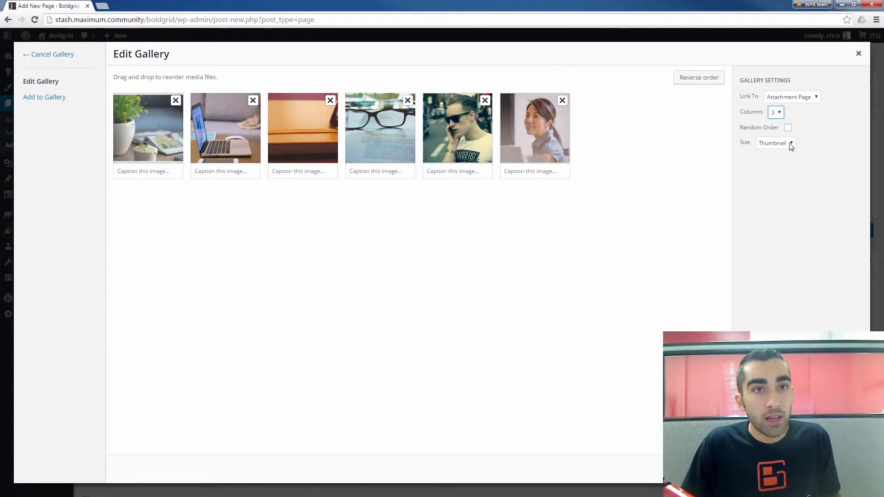
pyautogui.click(775, 143)
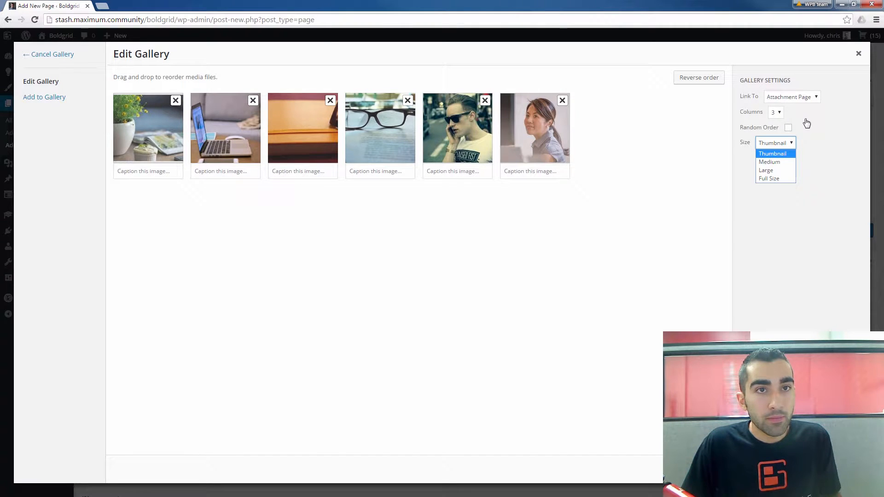
pyautogui.click(776, 154)
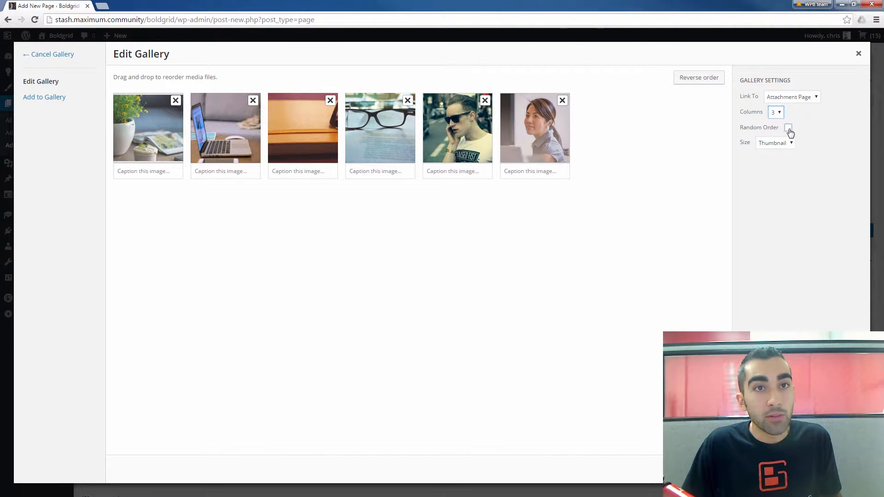
pyautogui.click(789, 127)
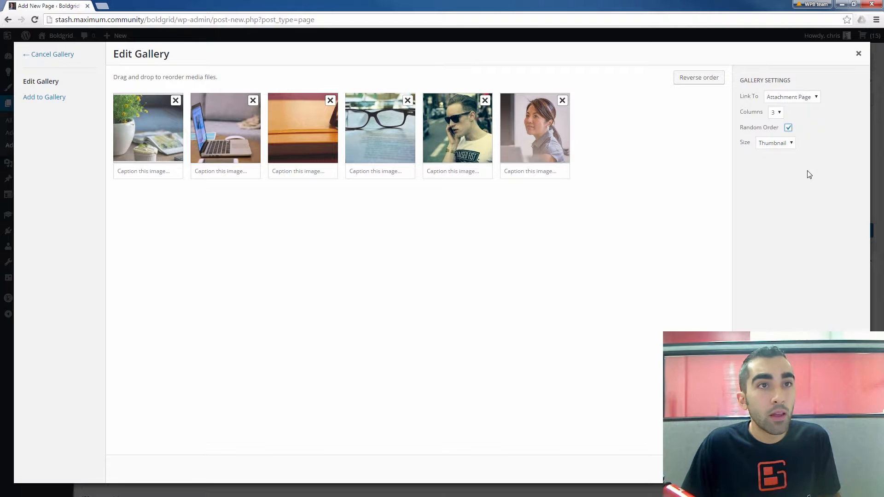
pyautogui.moveTo(623, 147)
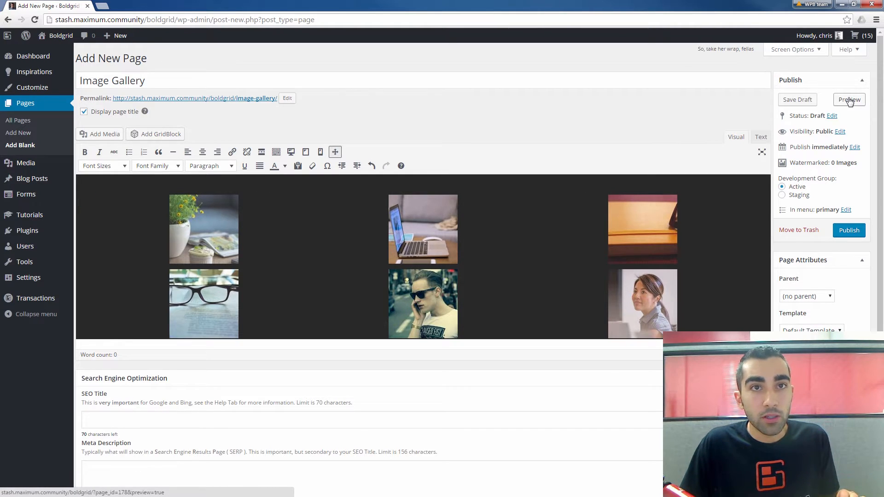
# - Preview the Image Gallery draft in a new tab, then close the preview
pyautogui.click(849, 100)
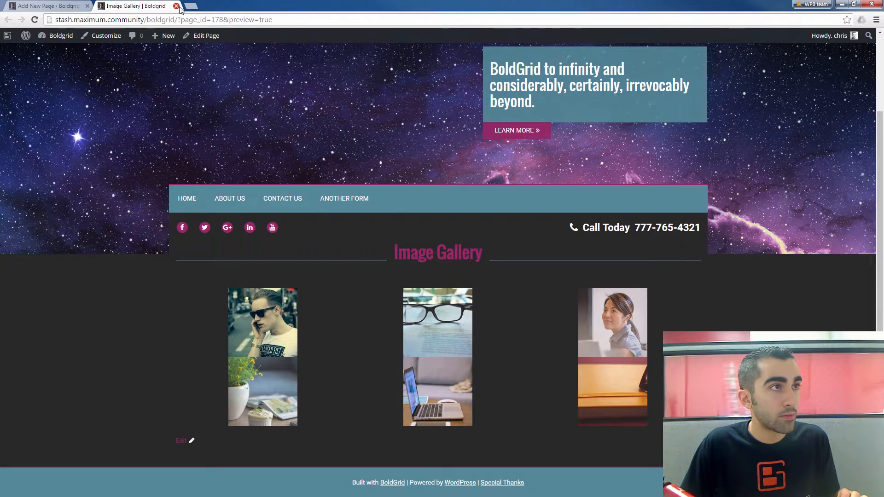
pyautogui.click(176, 7)
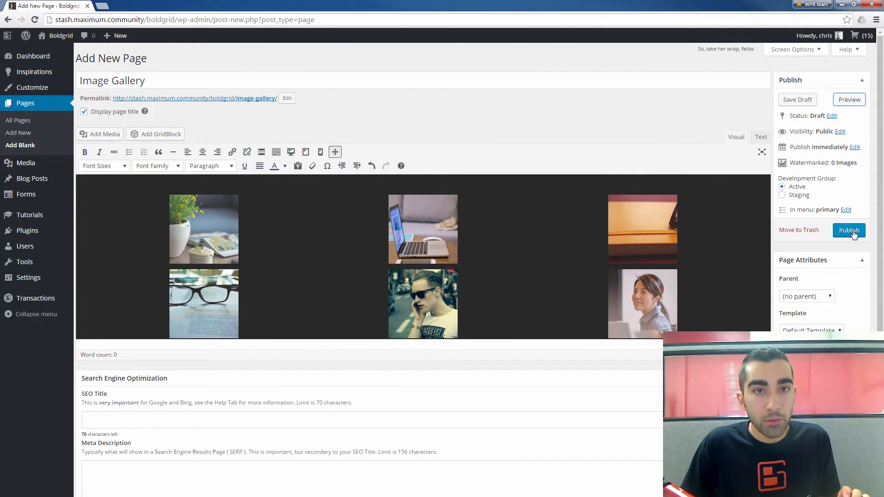
# - Publish the Image Gallery page and follow its live permalink
pyautogui.click(849, 230)
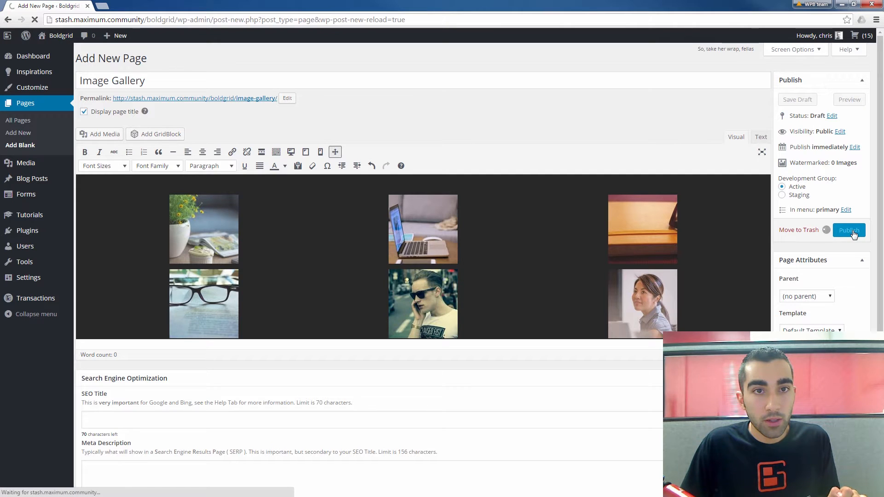
pyautogui.click(849, 231)
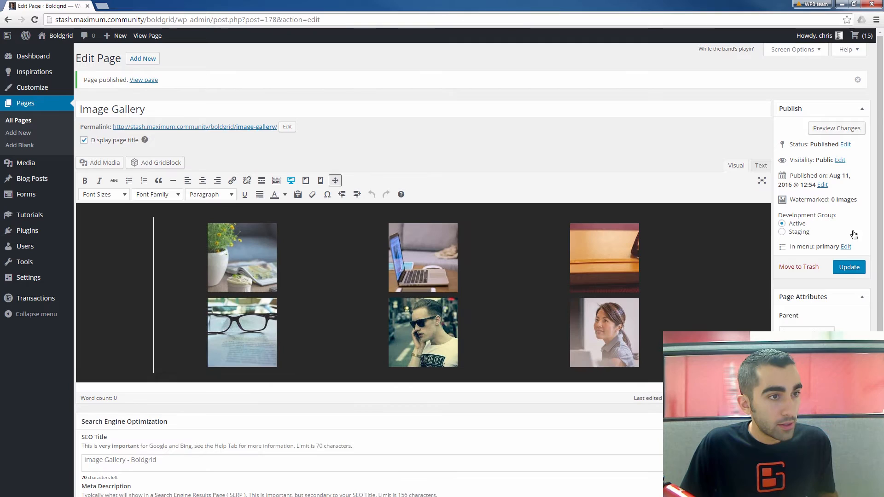
pyautogui.moveTo(248, 130)
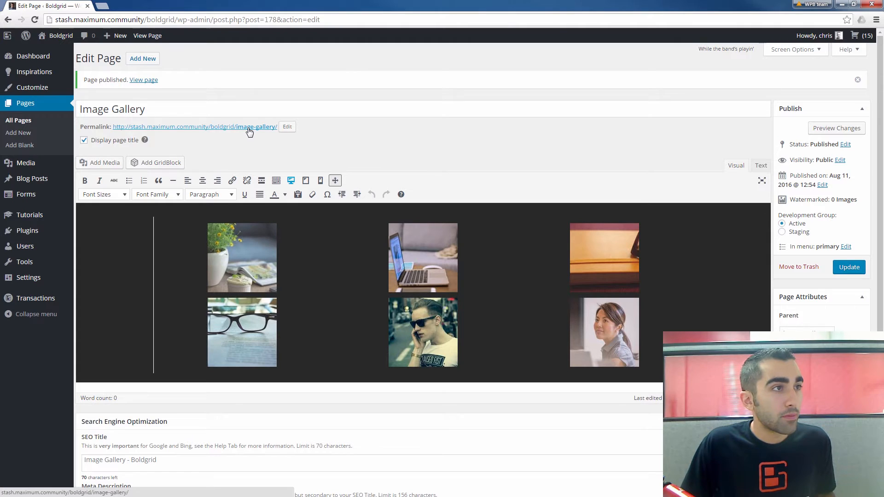
pyautogui.click(195, 126)
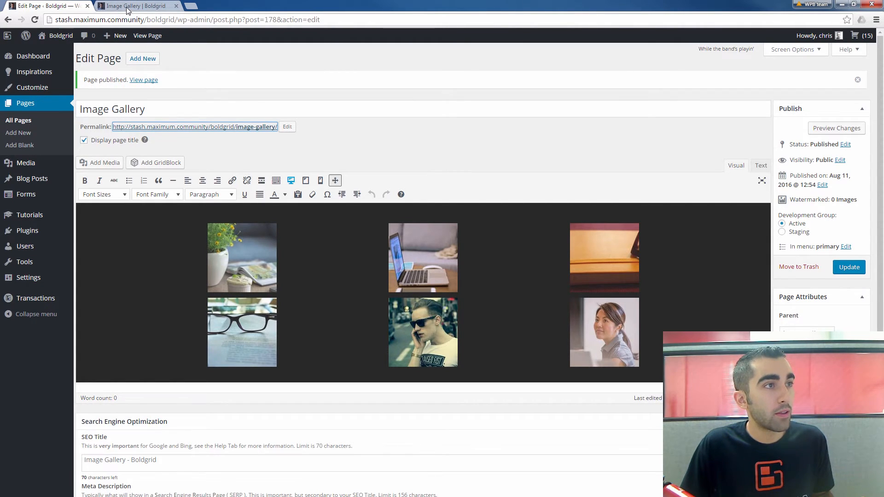
# - View the live Image Gallery page with its six photos and new menu item
pyautogui.click(135, 6)
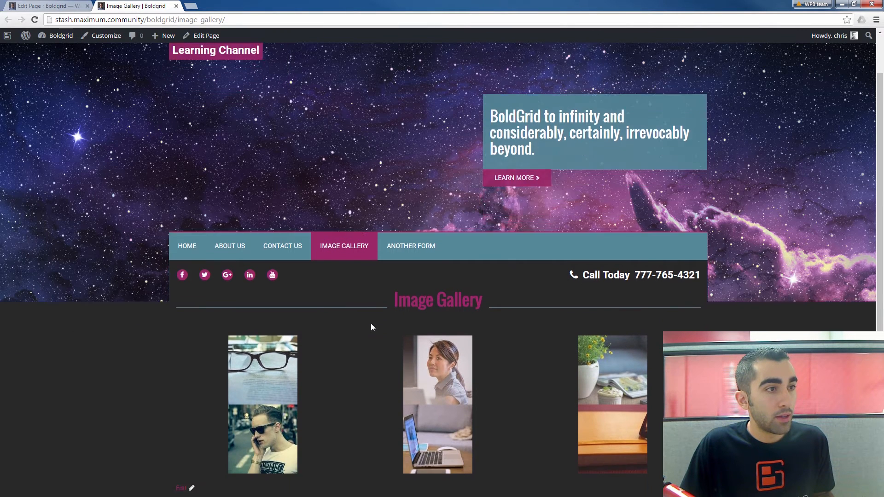
pyautogui.scroll(-3)
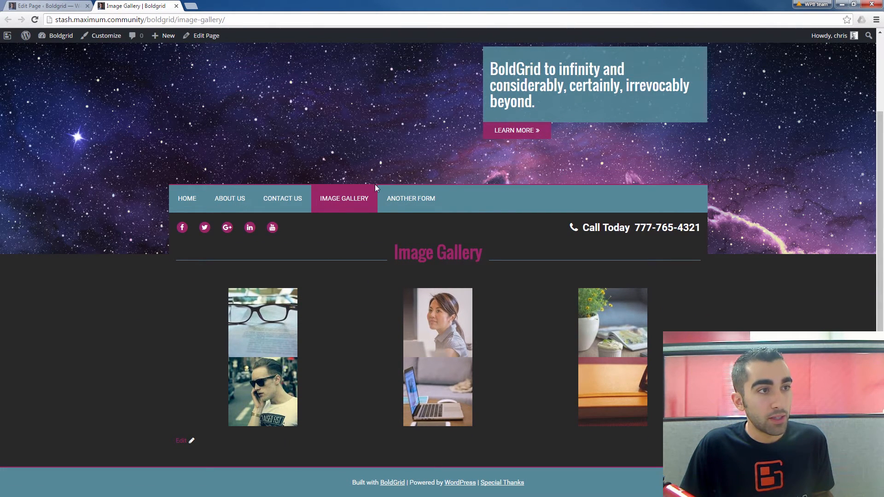